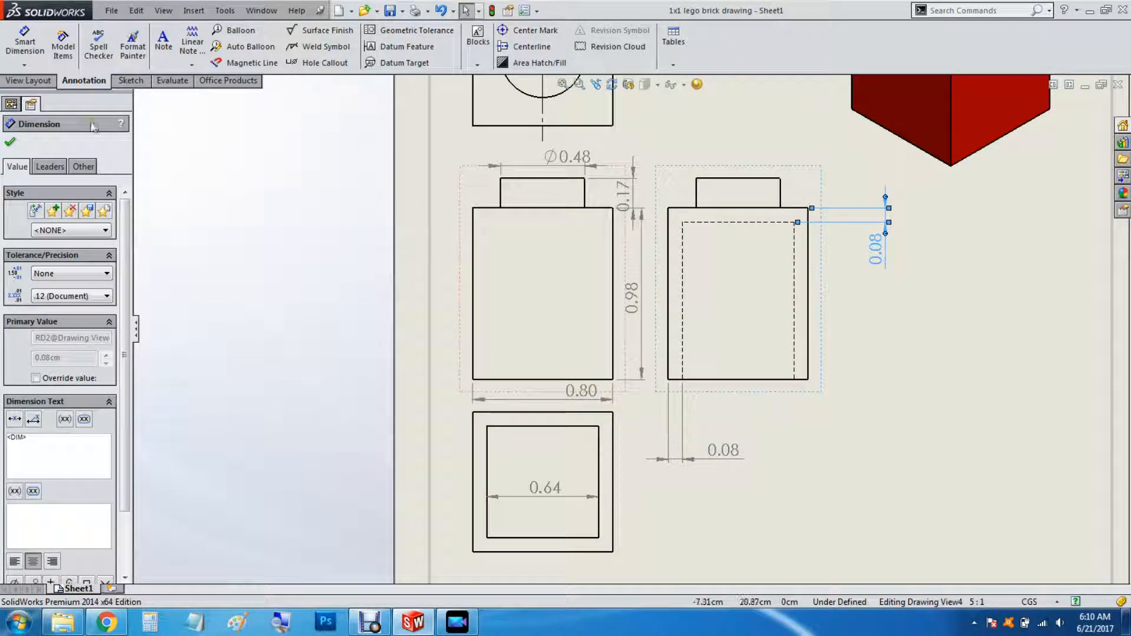
Create a new blank Part document from the File menu
click(111, 10)
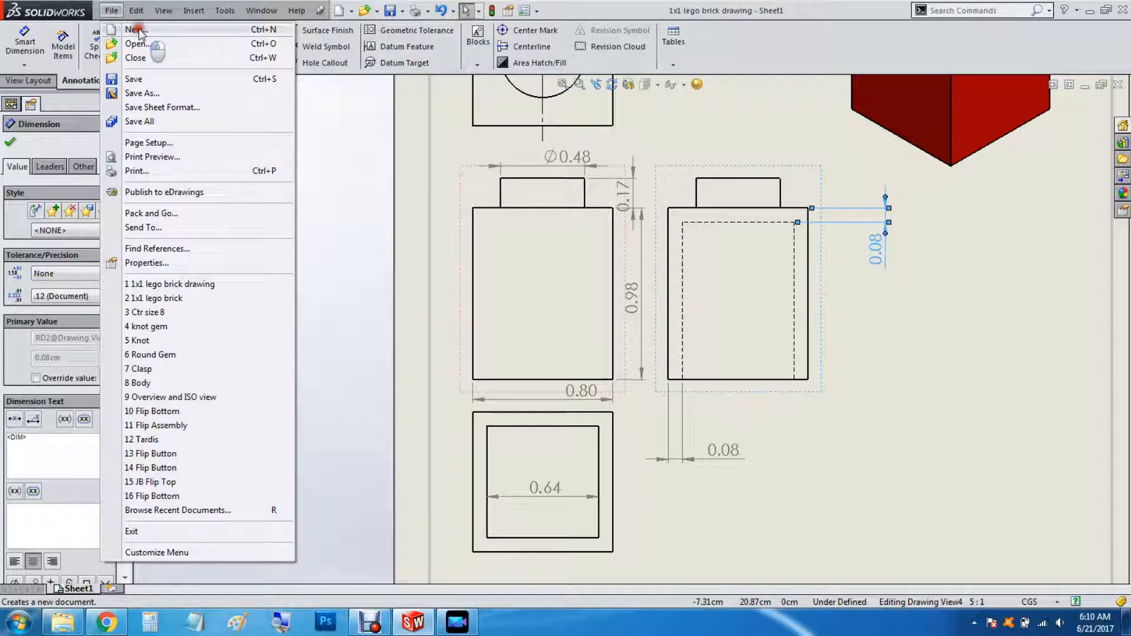
click(135, 29)
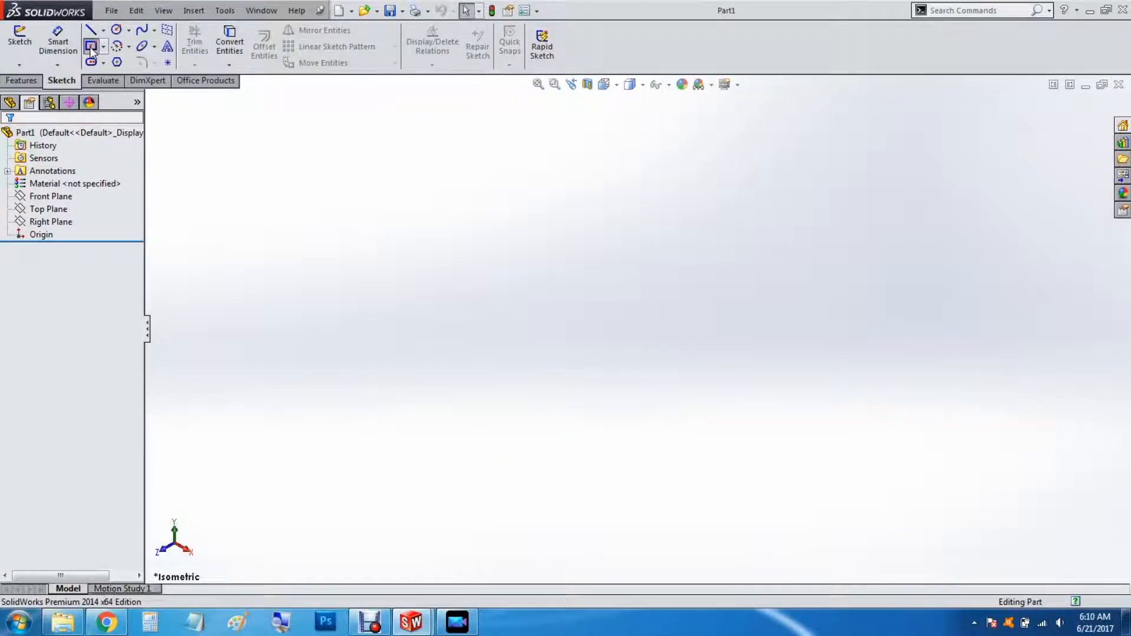
Draw a center rectangle at the origin and dimension both sides to 0.8 cm
click(19, 40)
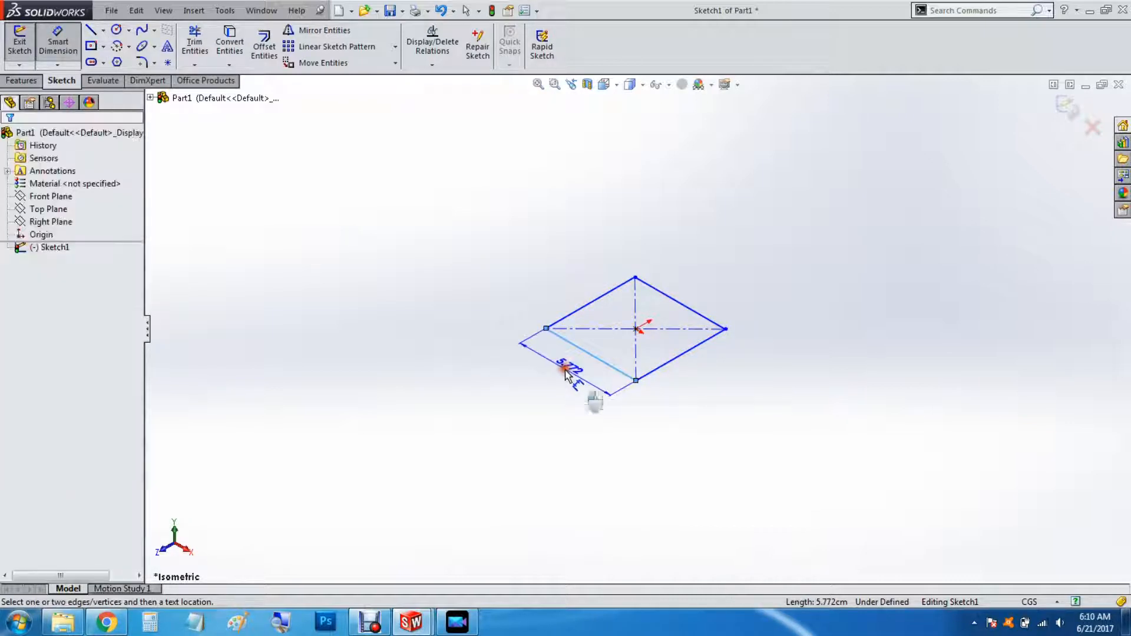
click(570, 368)
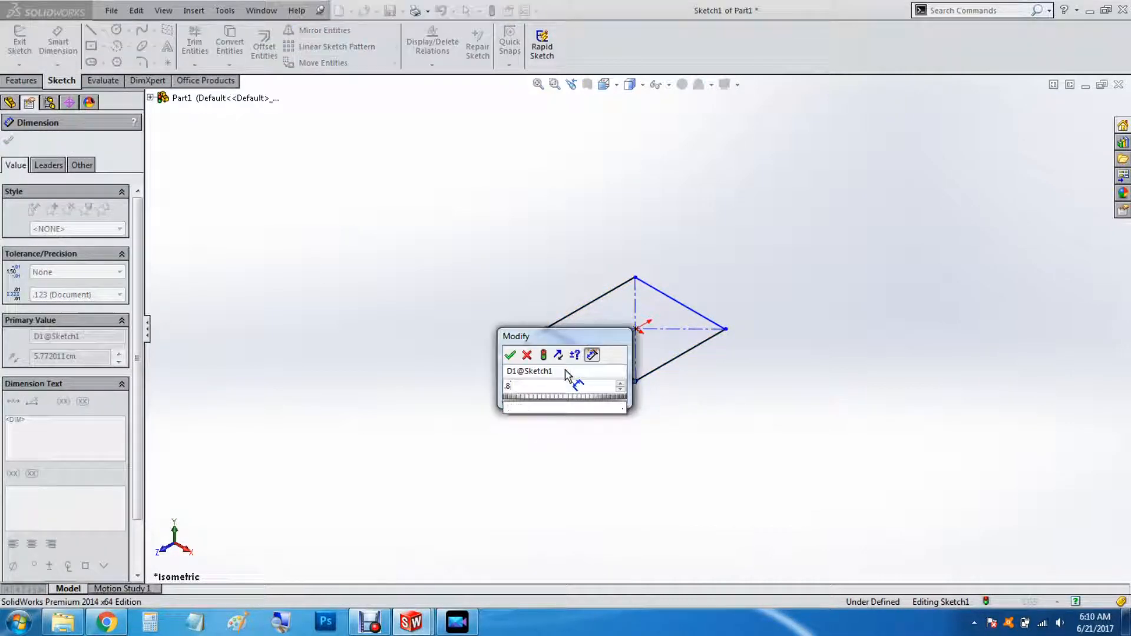
click(509, 354)
text(.8)
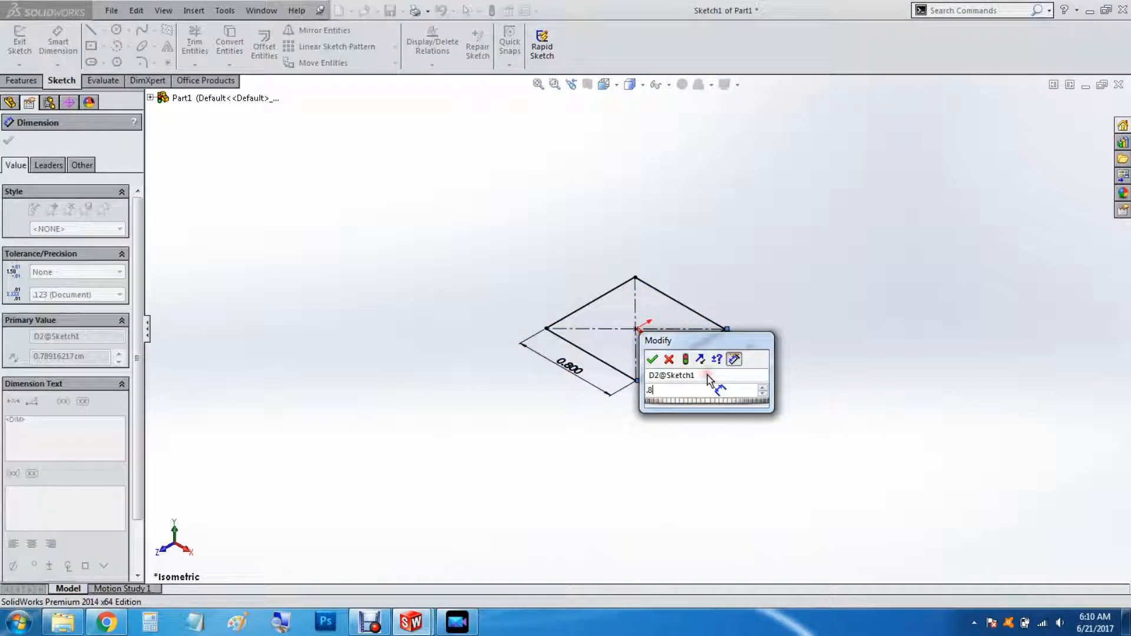
click(652, 359)
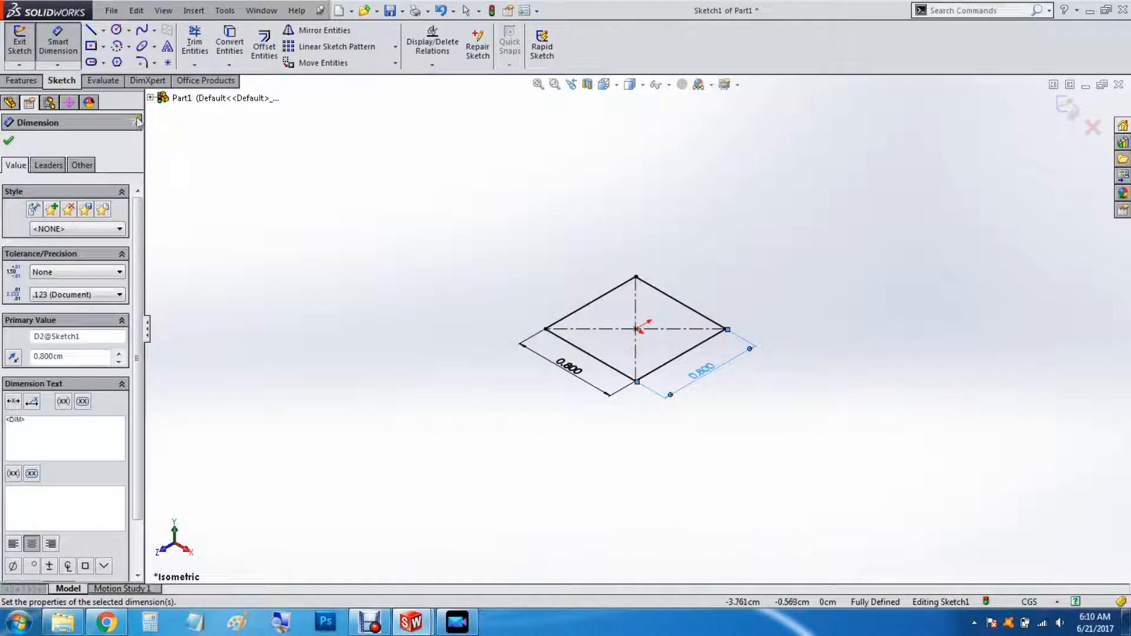
mouse_move(476, 198)
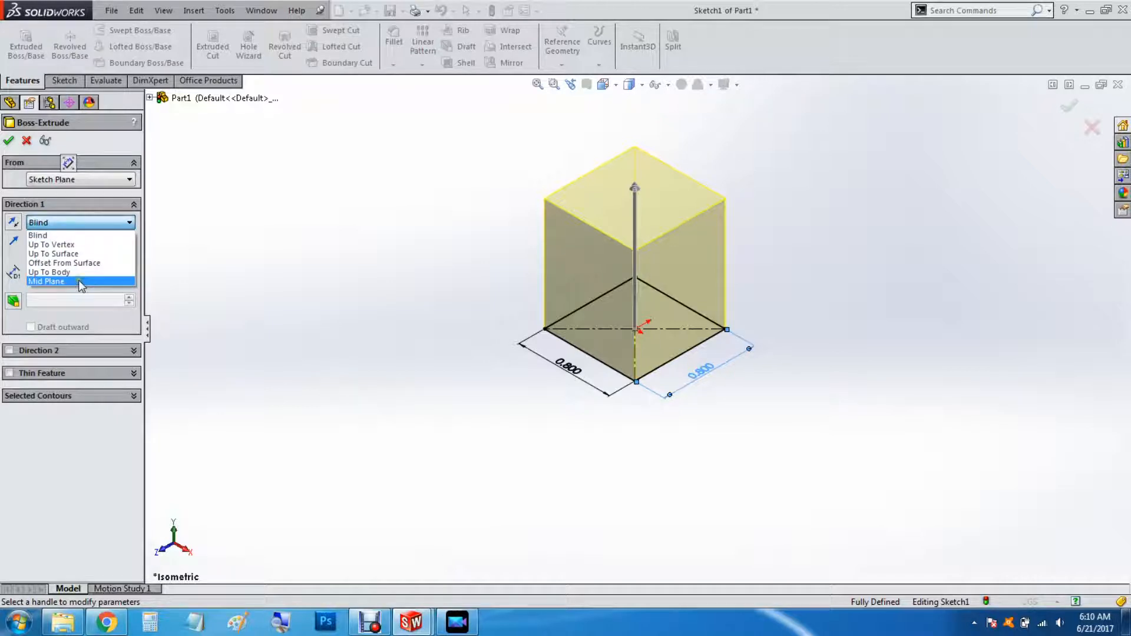
Extrude the square sketch with Mid Plane into the Boss-Extrude1 cube, then clear the selection
click(45, 282)
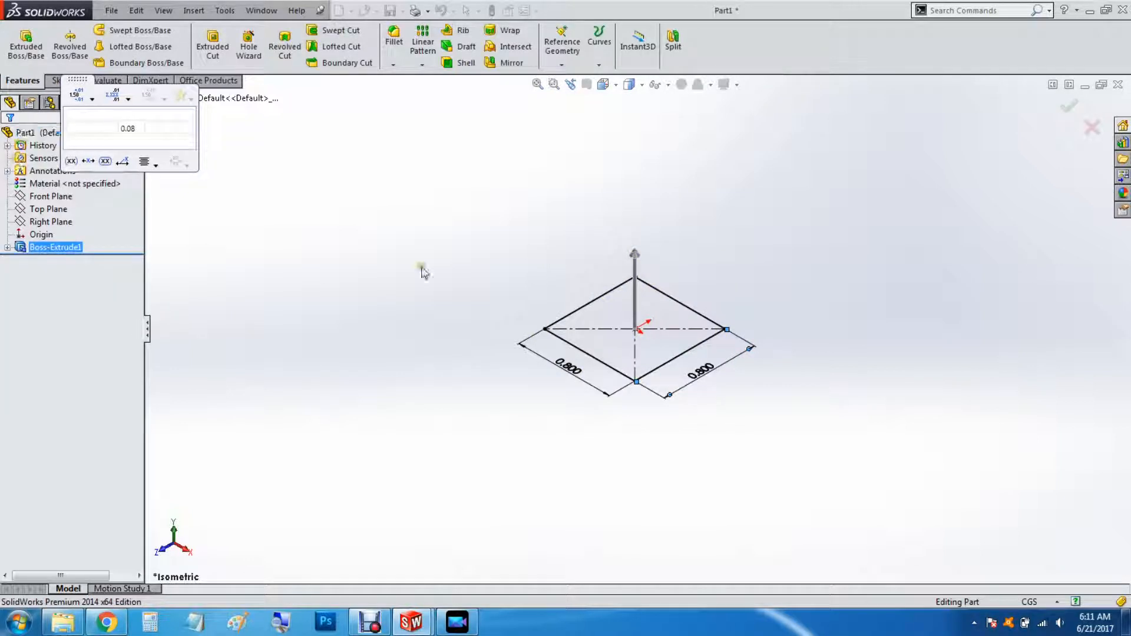
click(1070, 106)
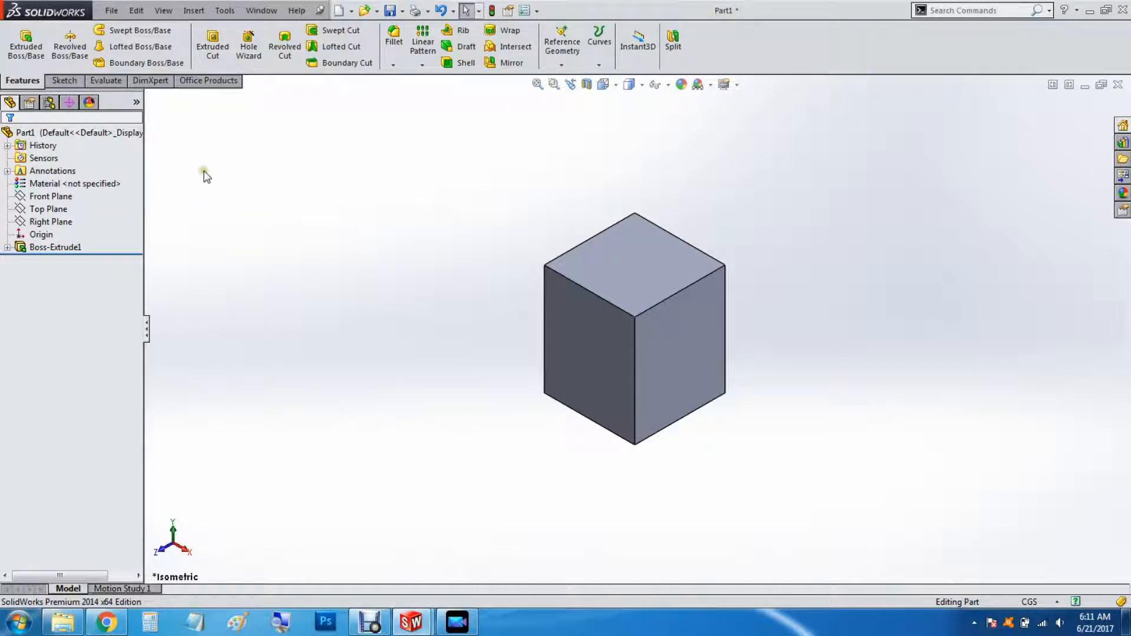
mouse_move(302, 428)
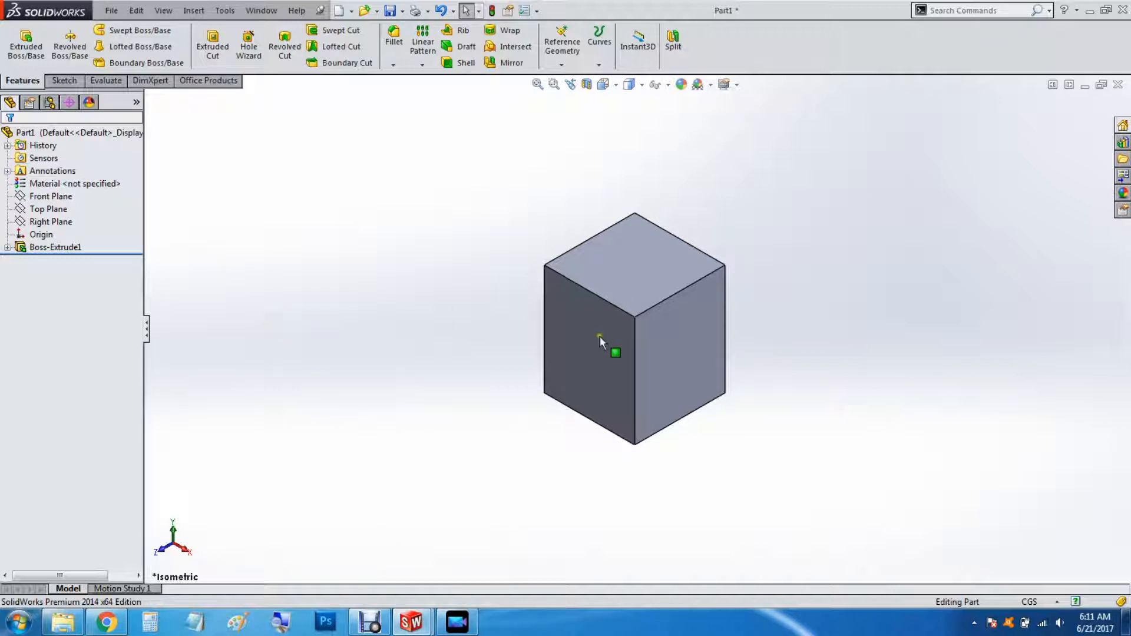
Orbit the block to bring its bottom face into view
drag(602, 343, 598, 216)
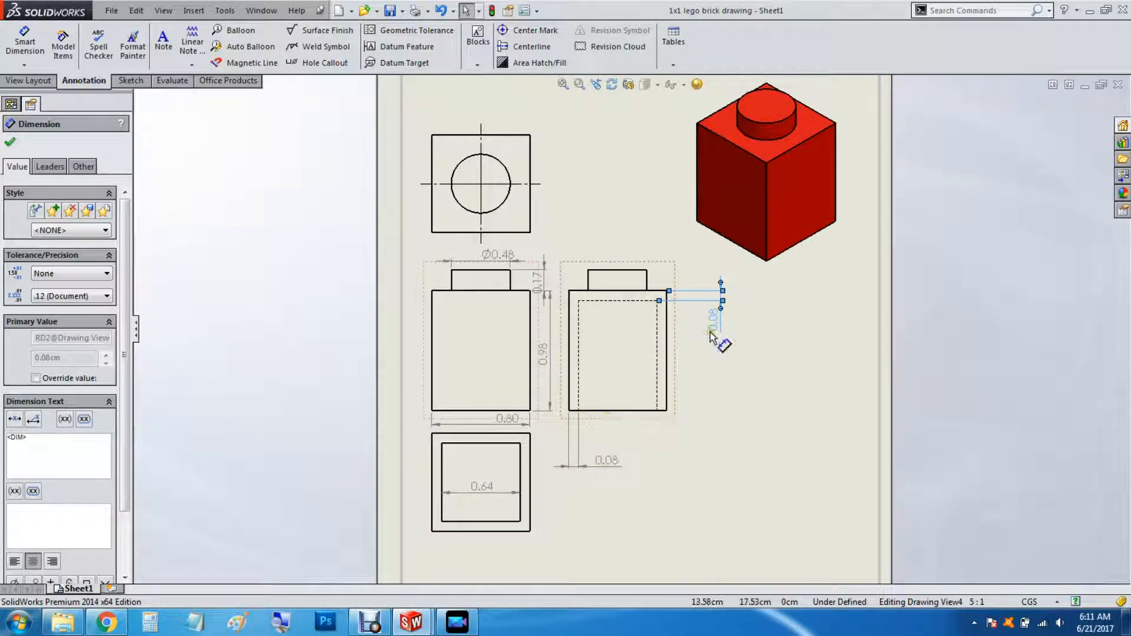
mouse_move(714, 335)
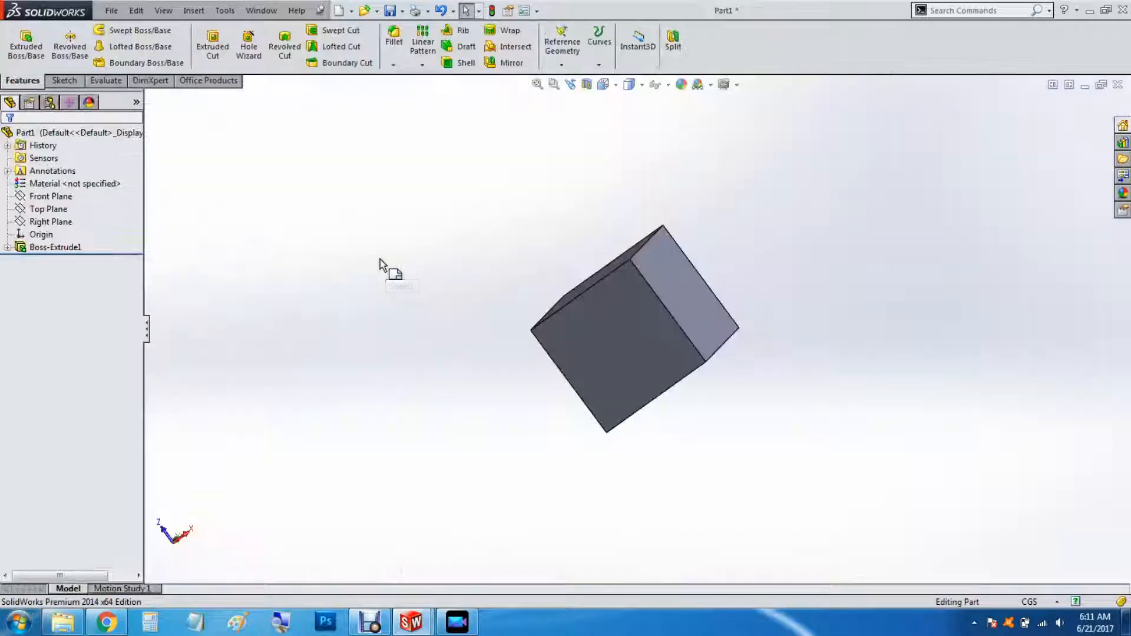
Sketch a centred square on the bottom face, dimensioning both sides to 0.64 cm
click(64, 80)
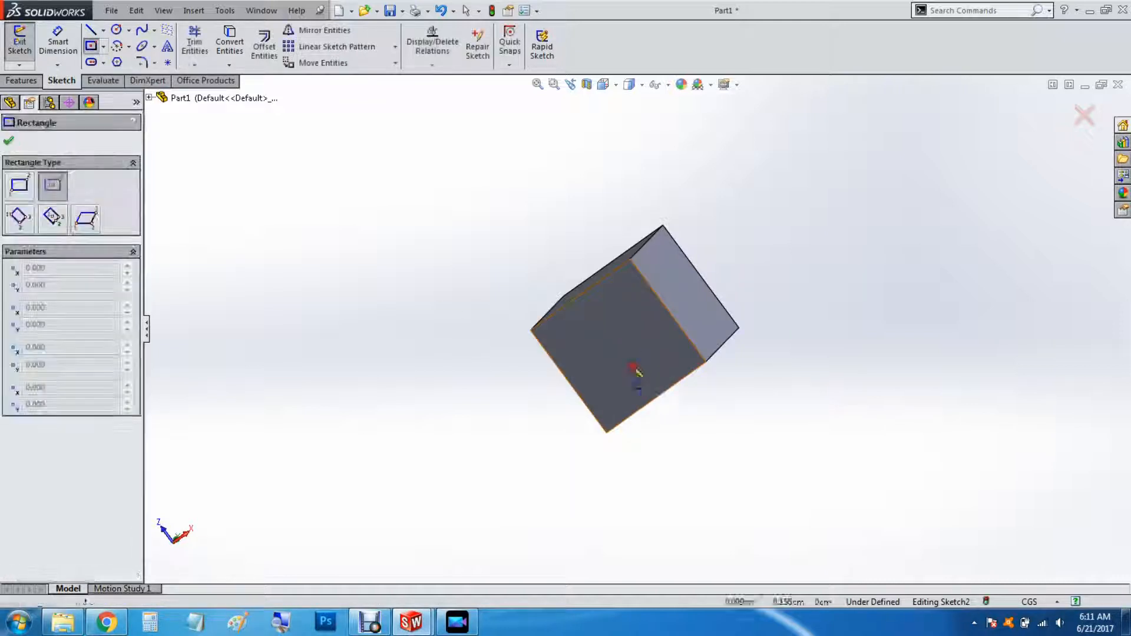
click(633, 354)
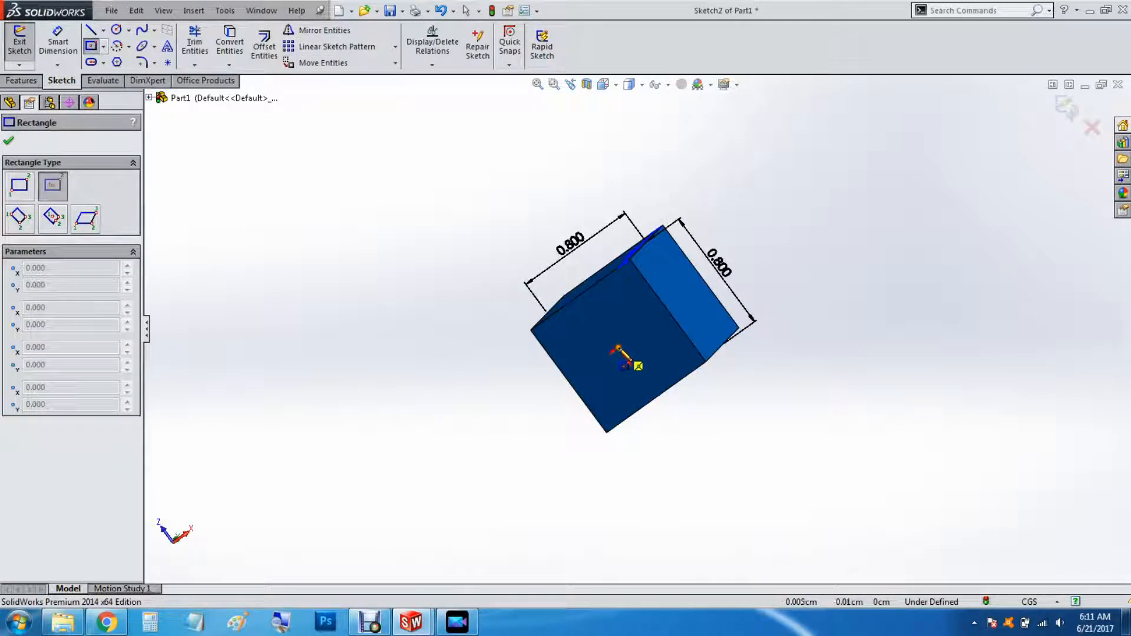
drag(624, 354, 613, 429)
text(.64)
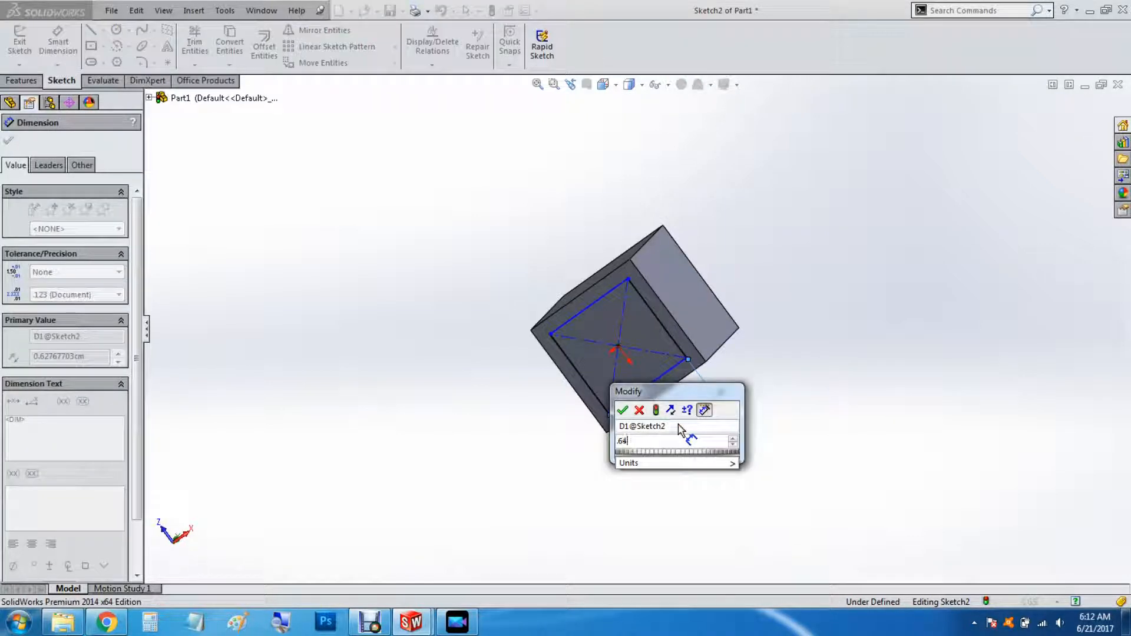
click(622, 410)
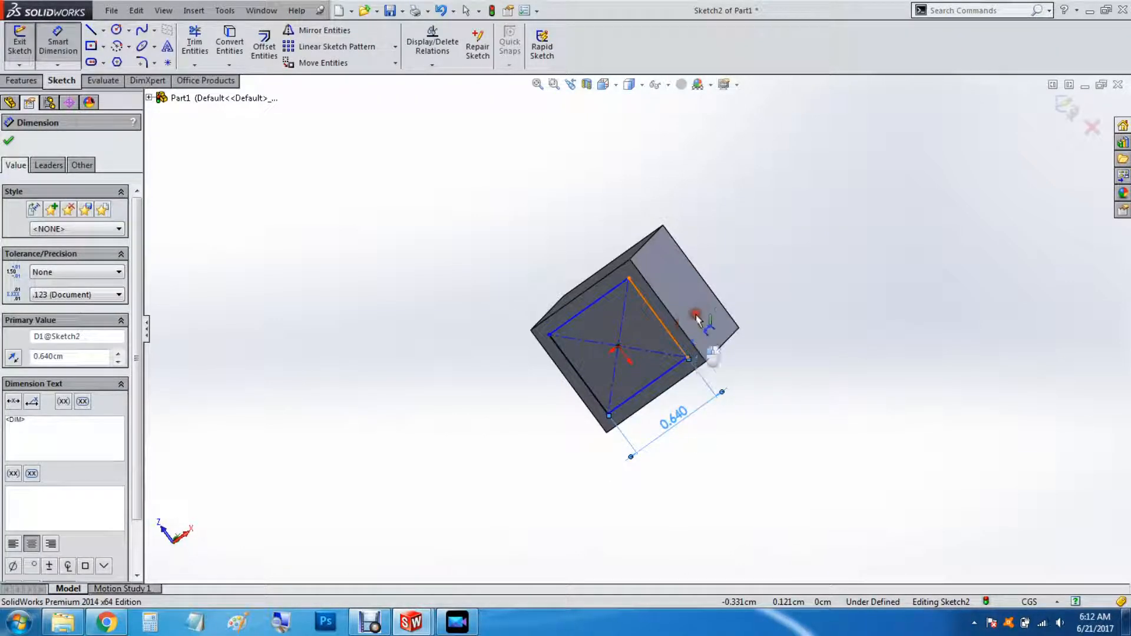
click(656, 303)
text(.64)
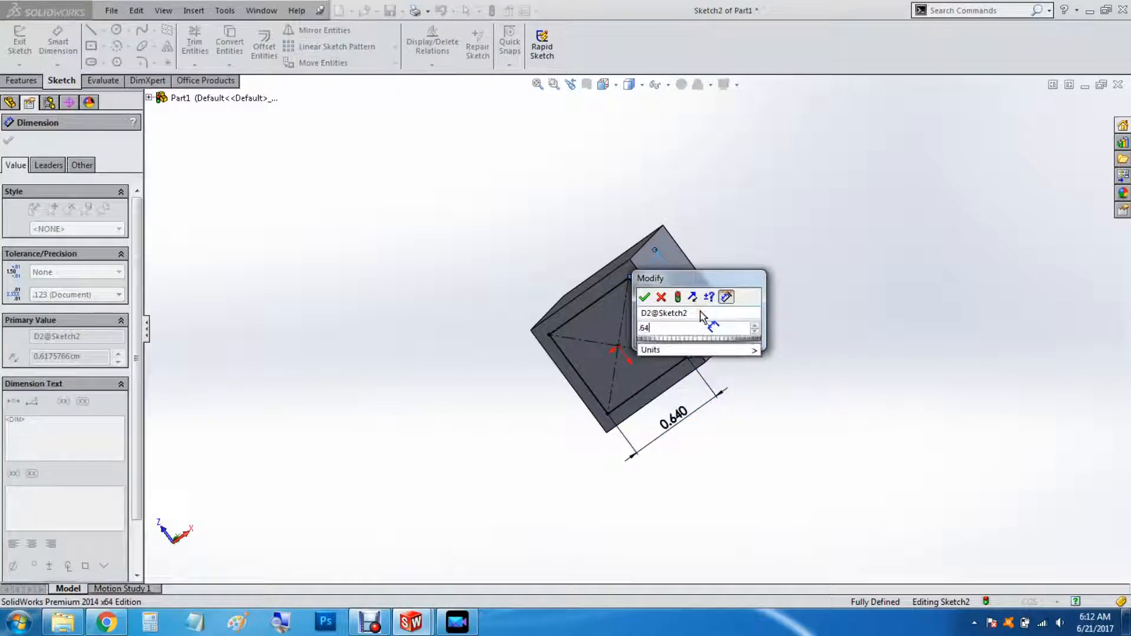
click(644, 296)
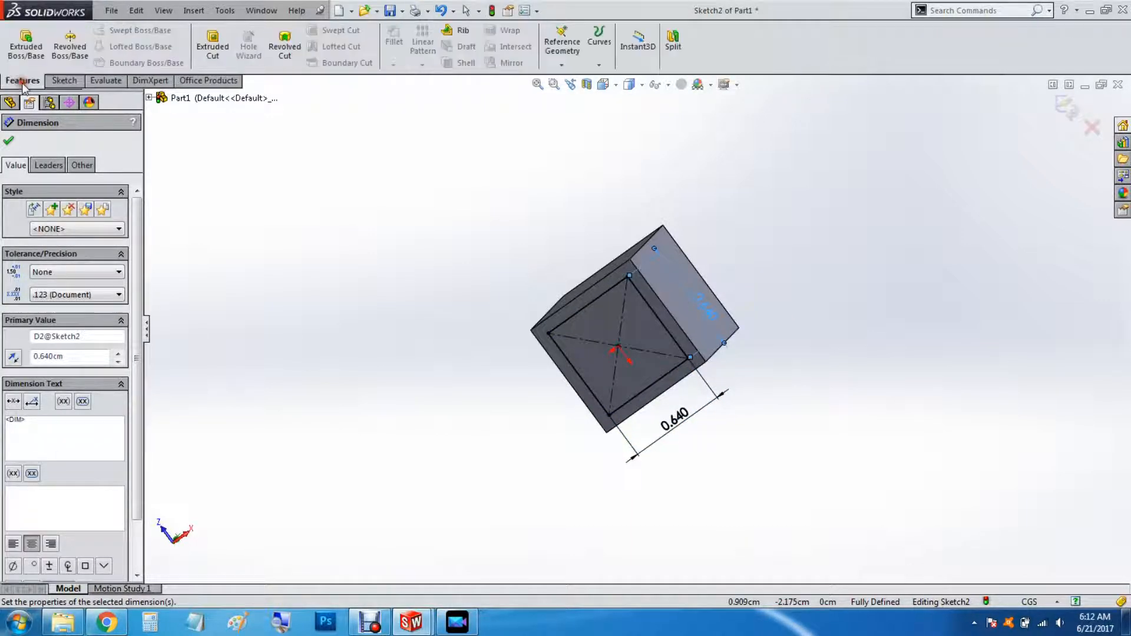
mouse_move(212, 45)
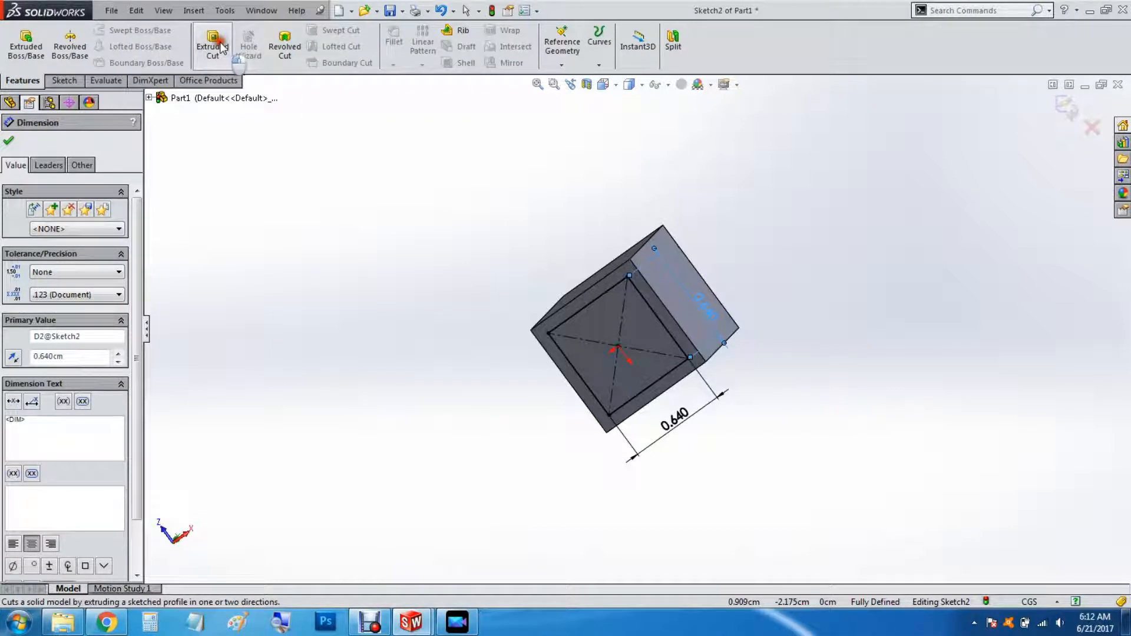
Cut the square 0.900 cm deep as Cut-Extrude1 to hollow the underside
click(213, 46)
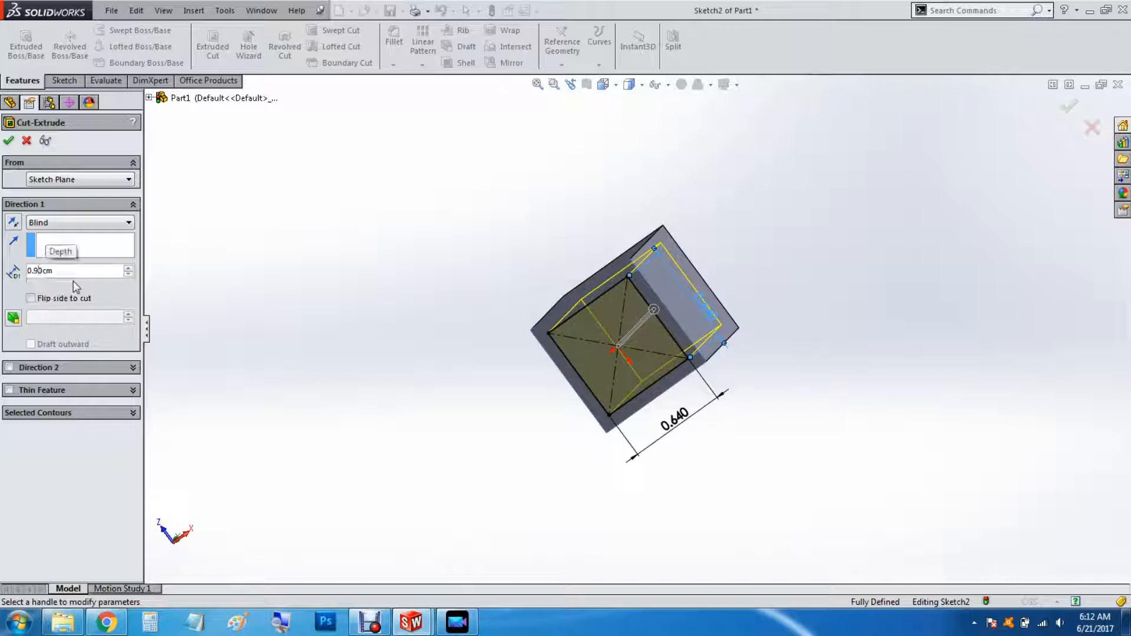
text(1.900cm)
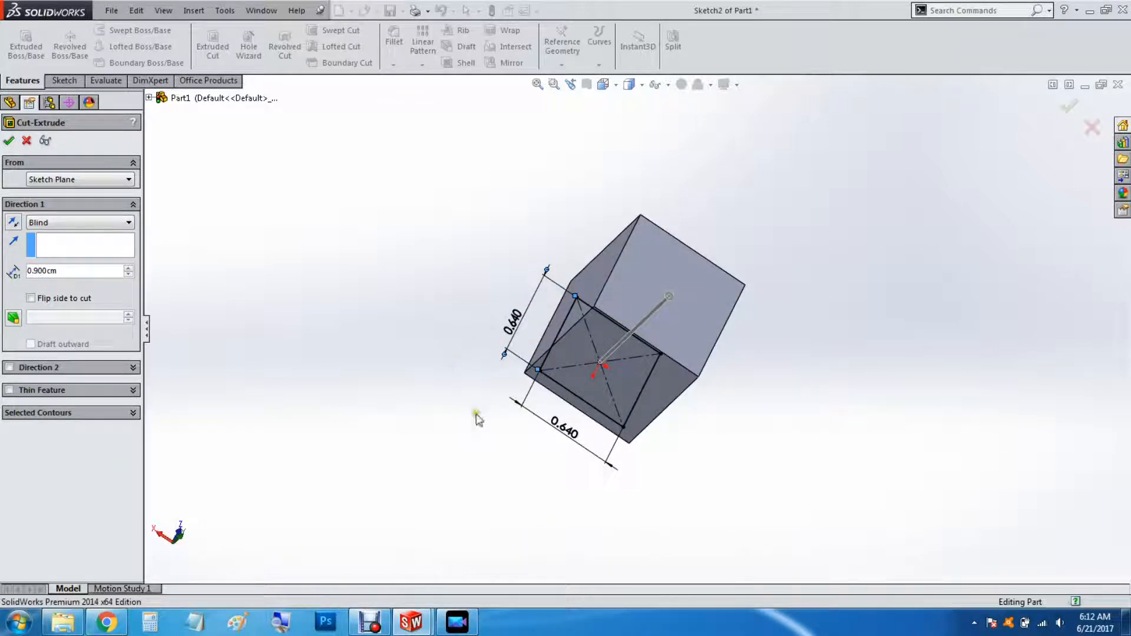
click(9, 141)
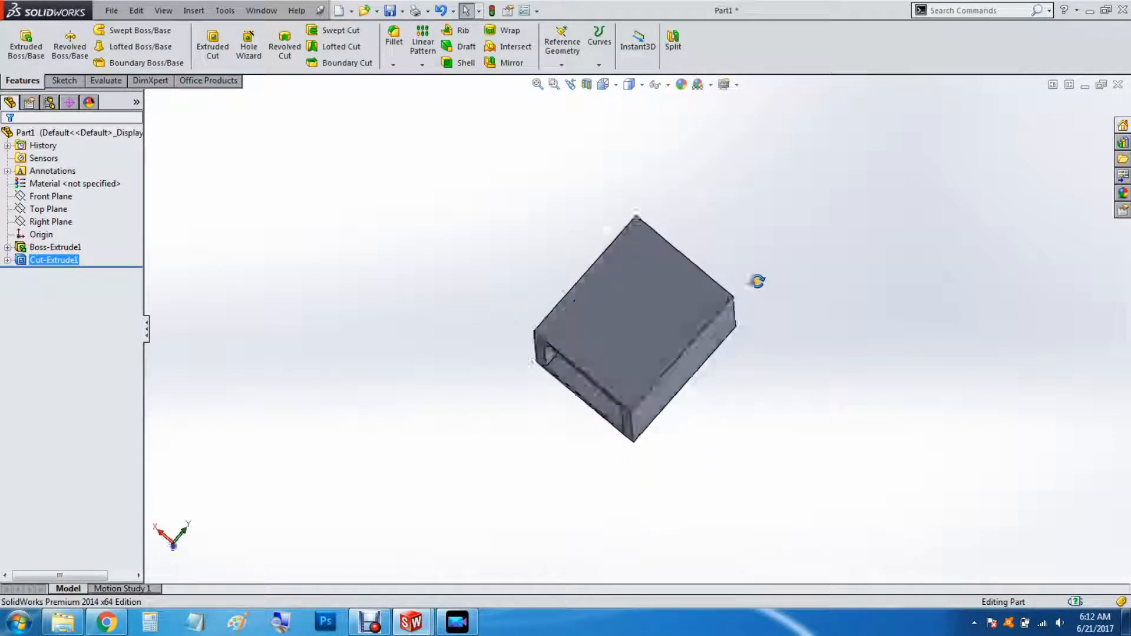
drag(636, 324, 617, 440)
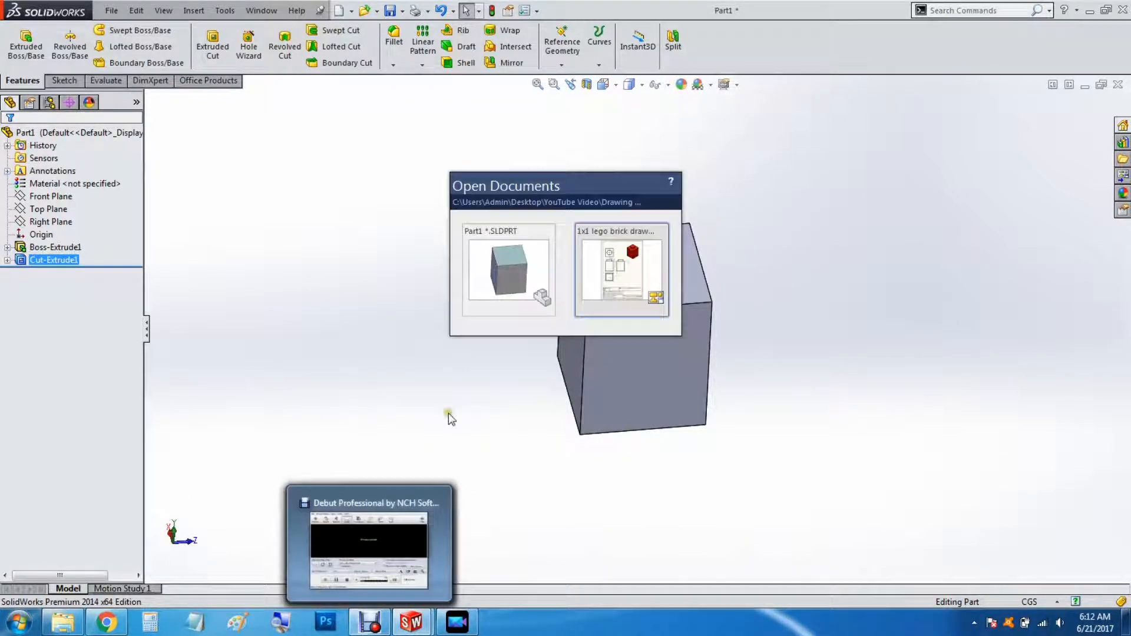
click(620, 270)
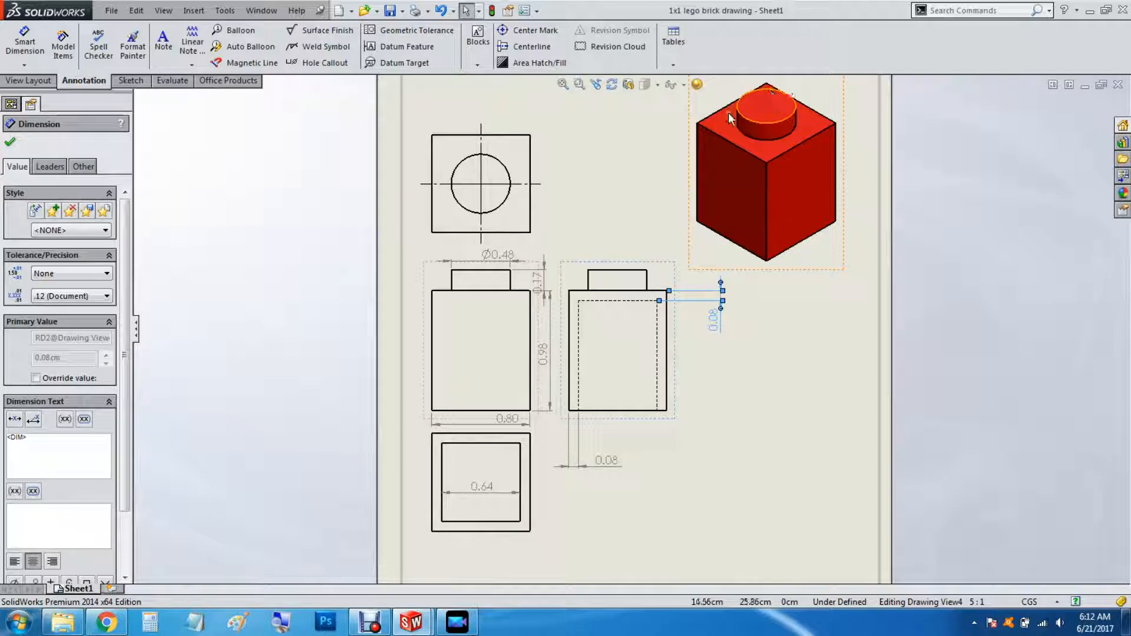
mouse_move(756, 108)
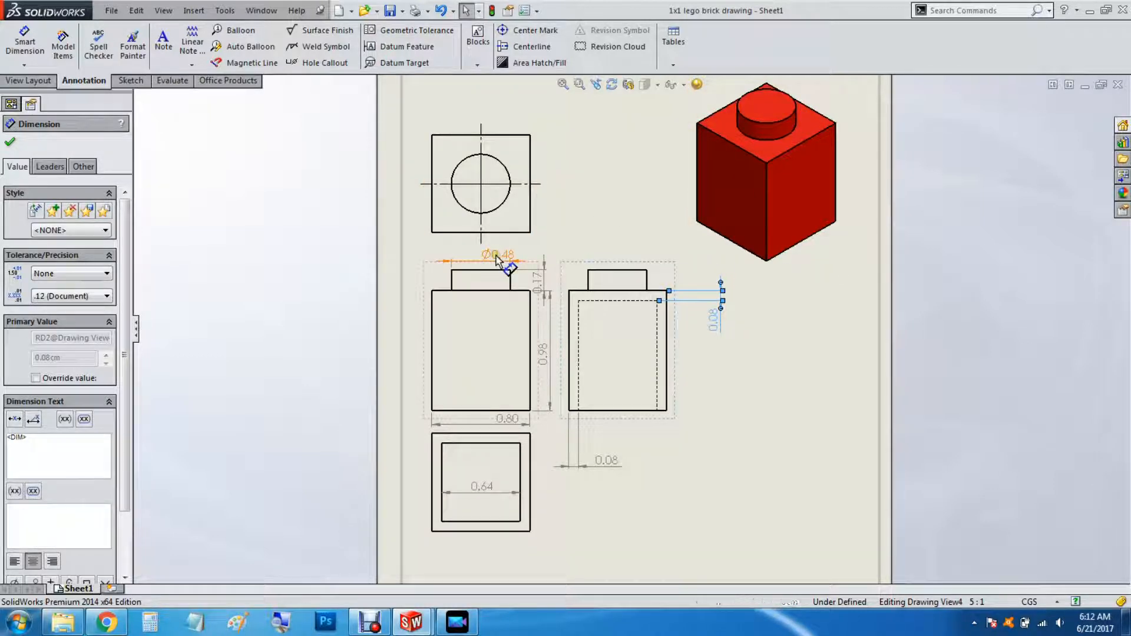
mouse_move(530, 258)
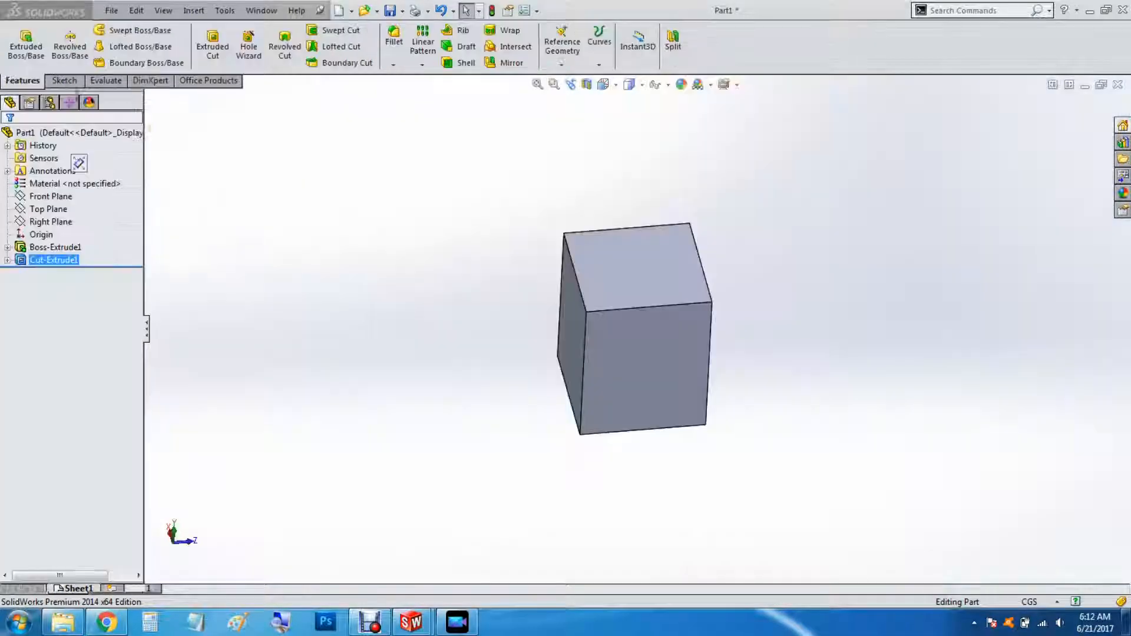
Sketch a 0.480 cm circle on the top face and extrude it 0.170 cm as Boss-Extrude2
click(61, 80)
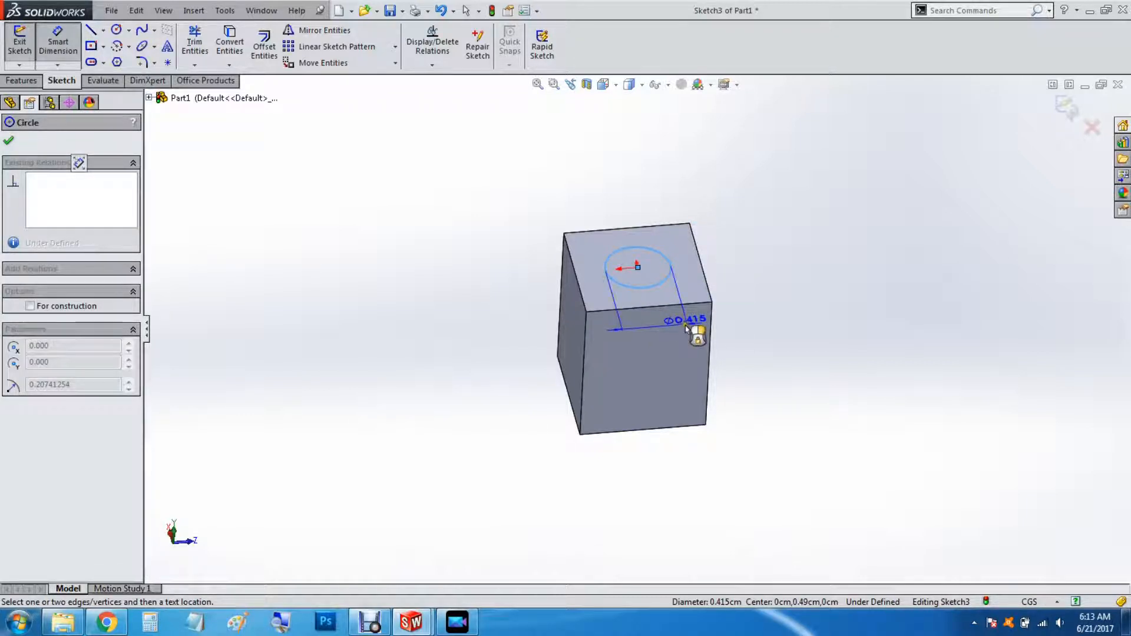
click(685, 319)
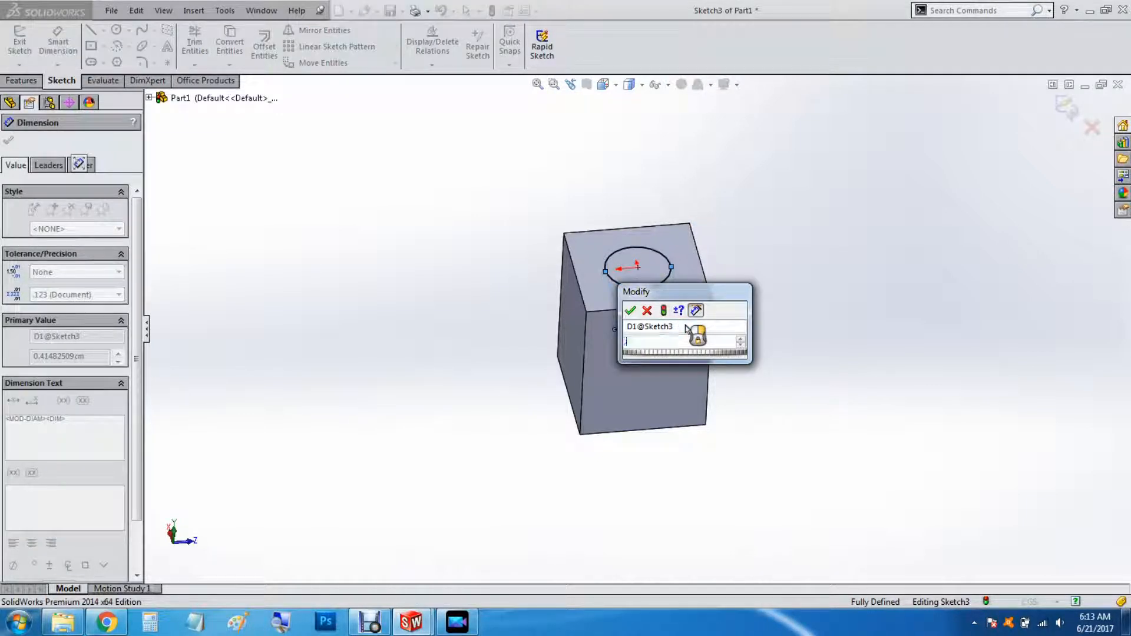
click(630, 310)
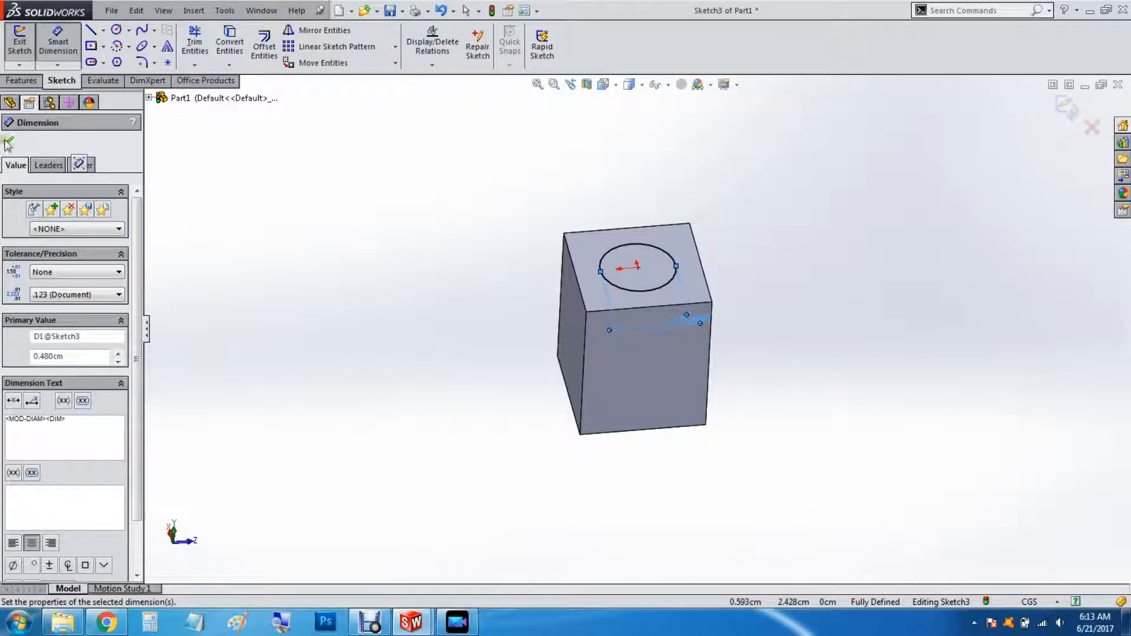
click(22, 80)
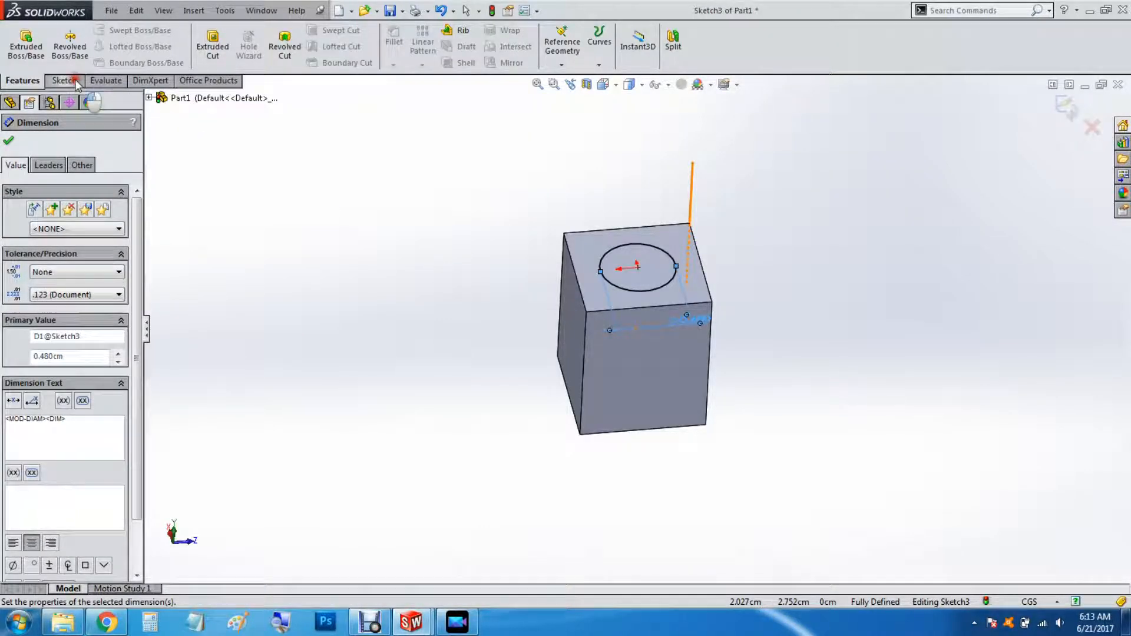
click(62, 80)
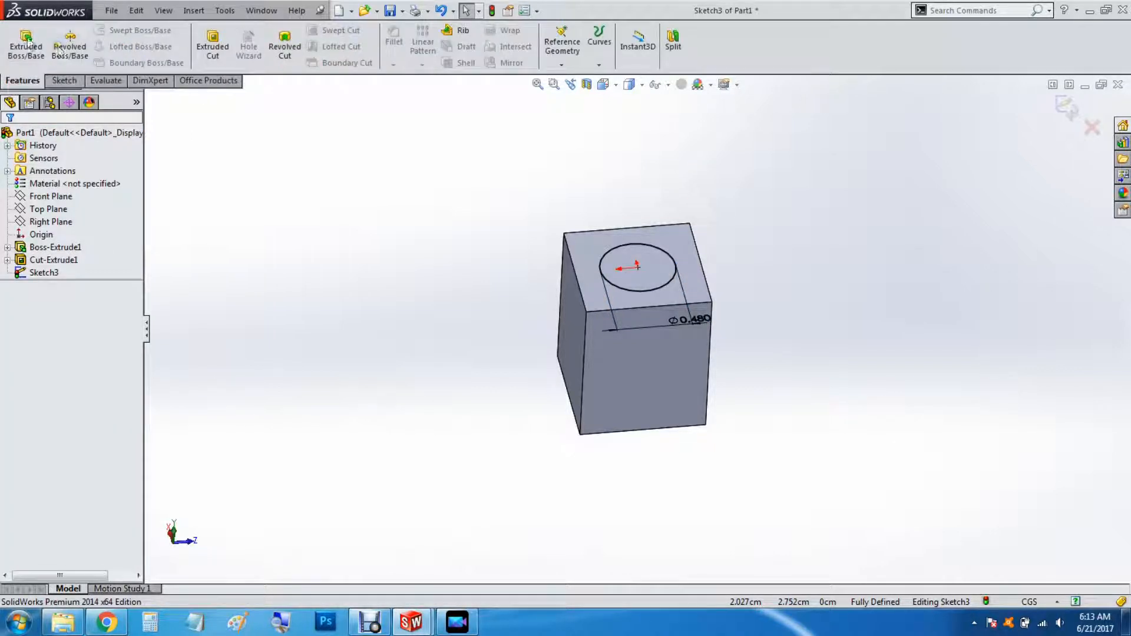
click(26, 45)
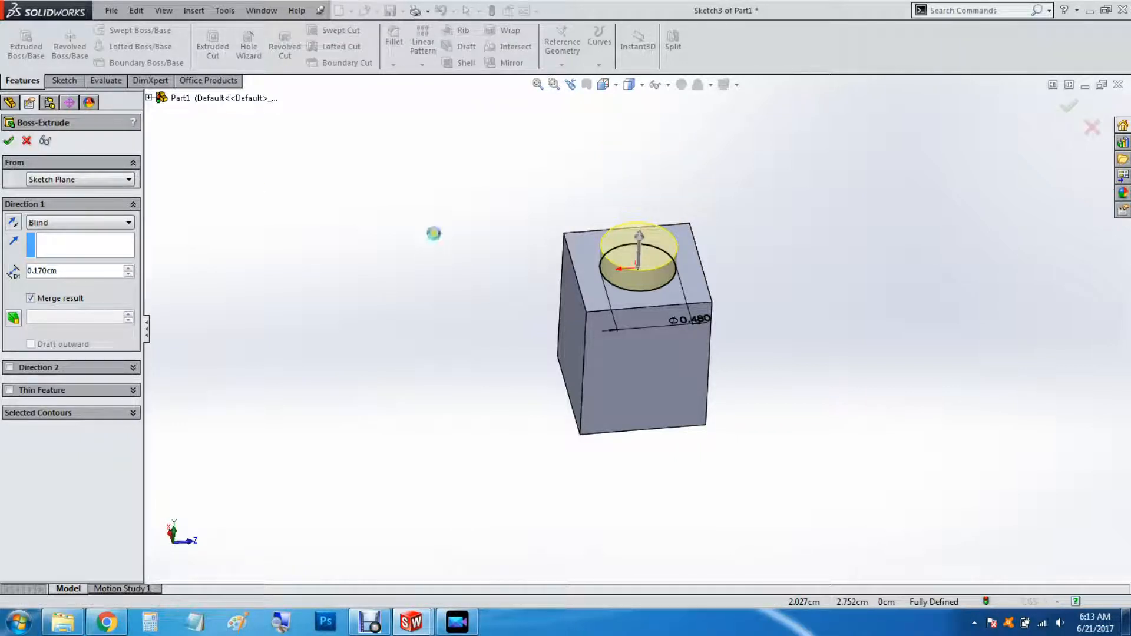
click(9, 141)
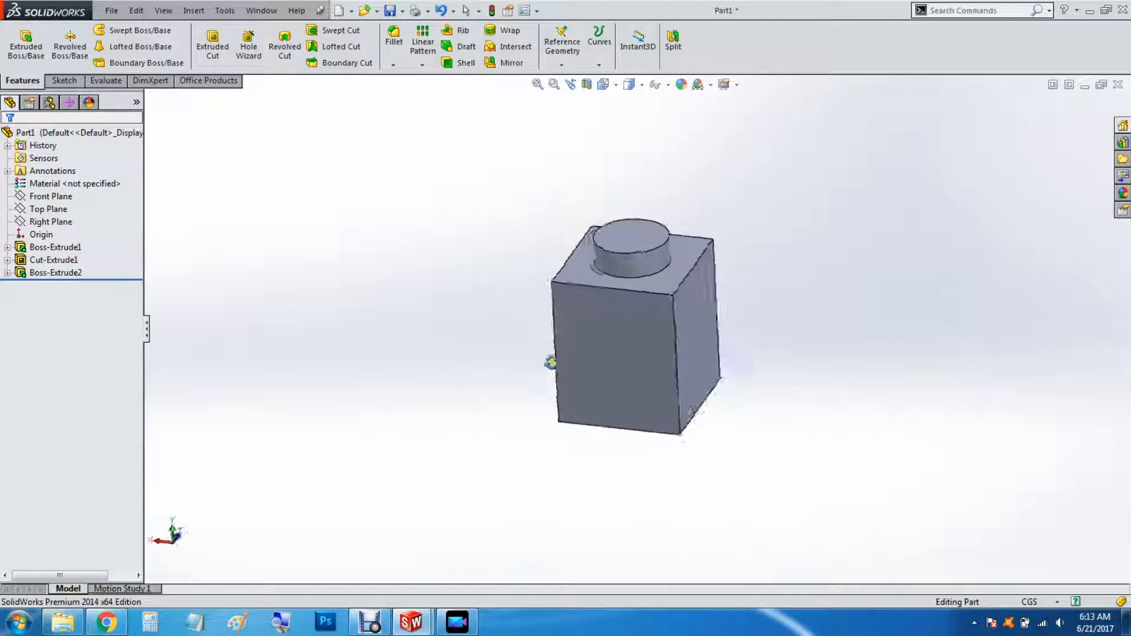
Apply a red (255,0,0) appearance to the whole part via a selected face
click(617, 359)
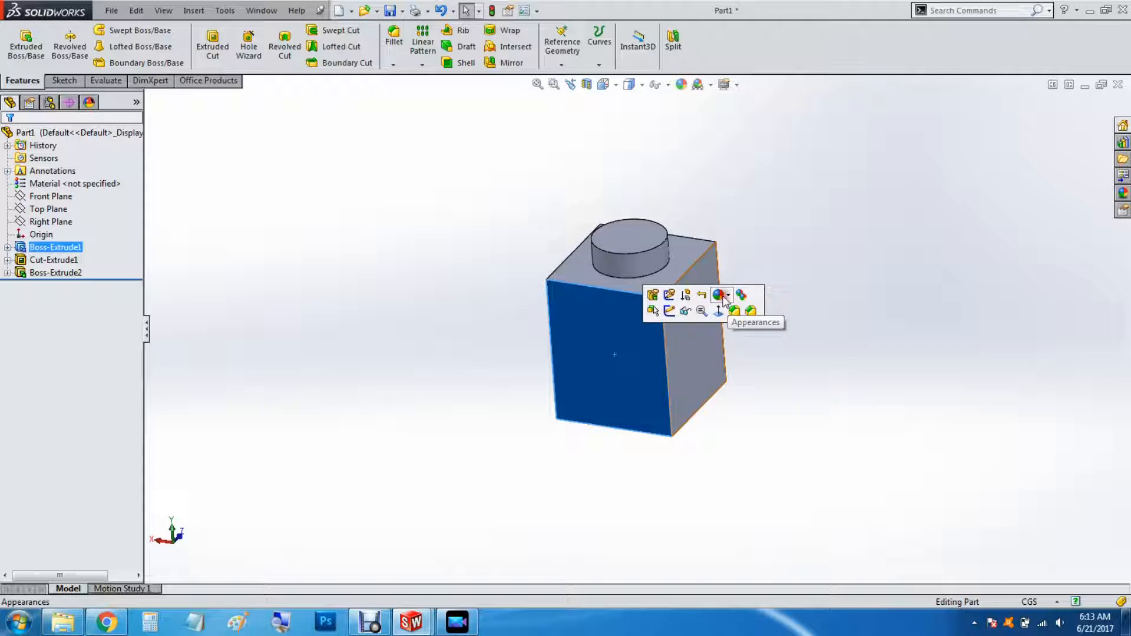
click(721, 295)
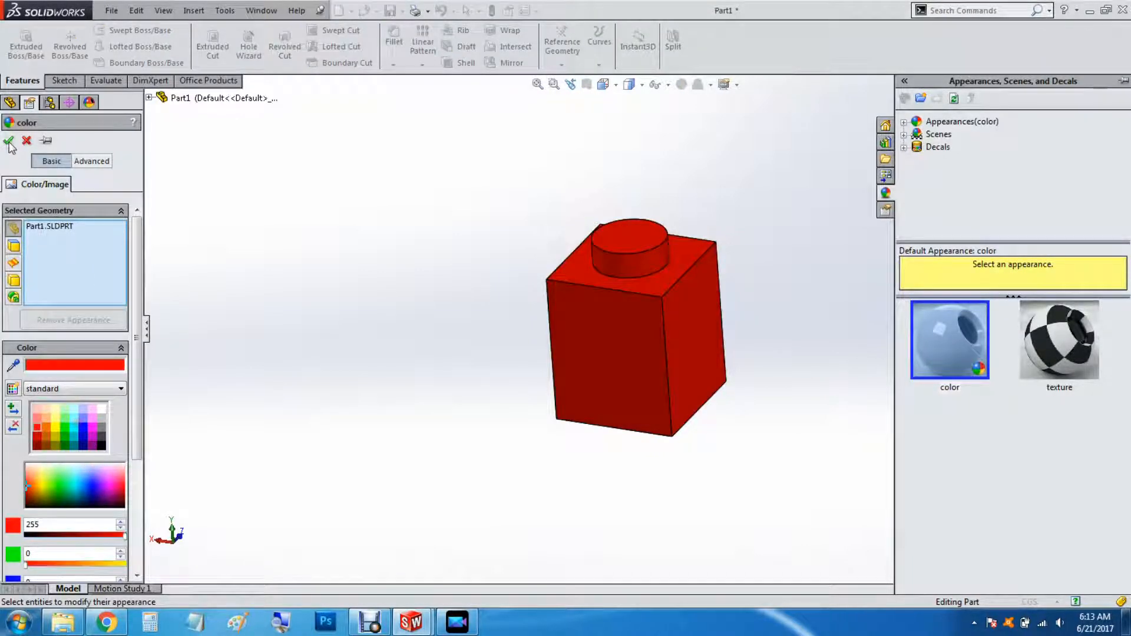
click(10, 141)
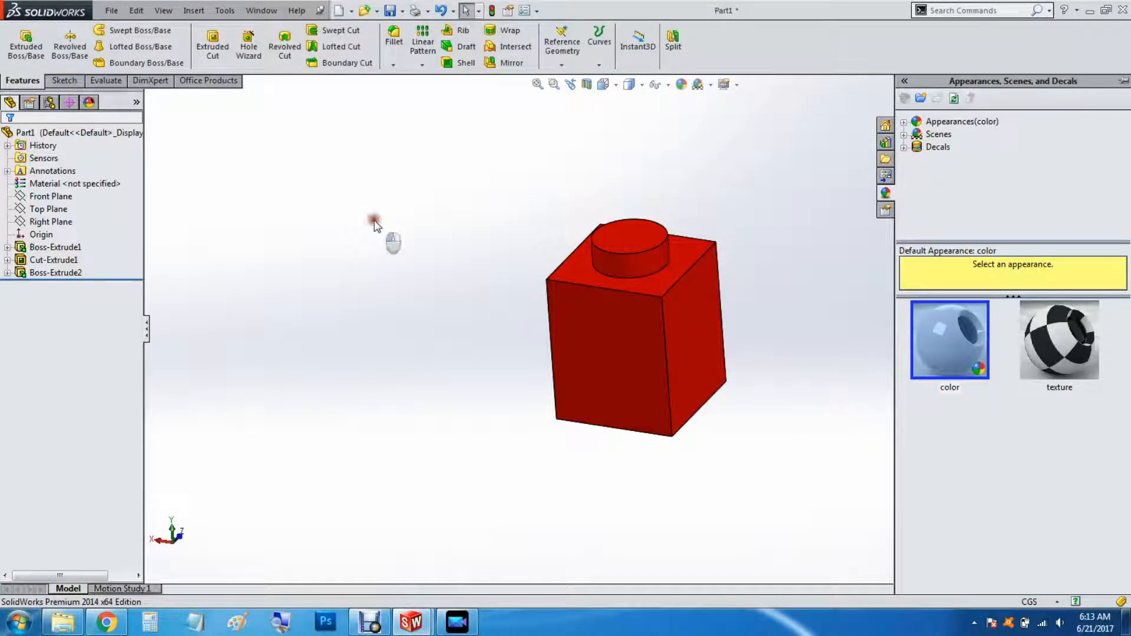